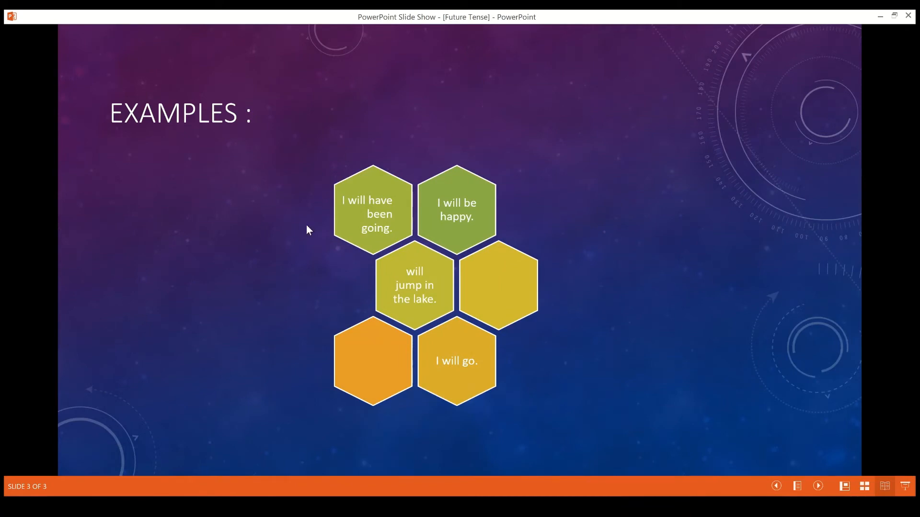
{"action": "mouse_move", "coordinate": [362, 213]}
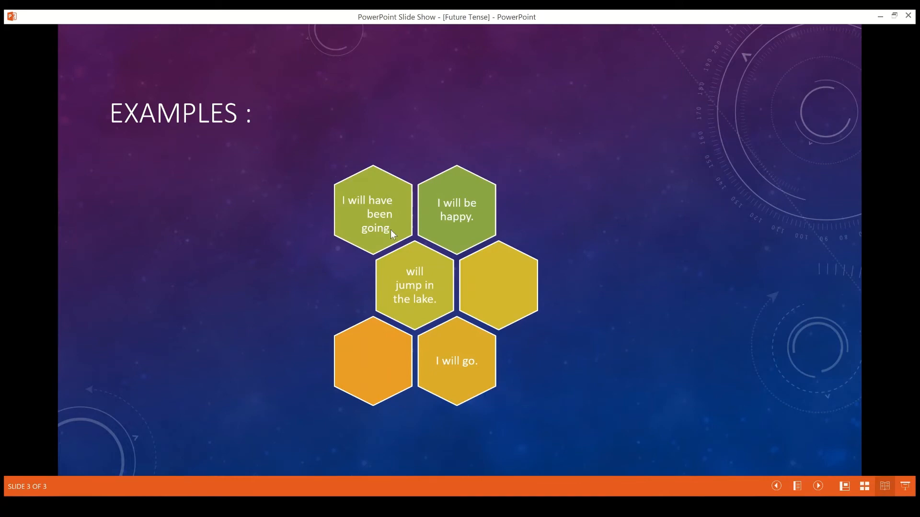
{"action": "mouse_move", "coordinate": [375, 300]}
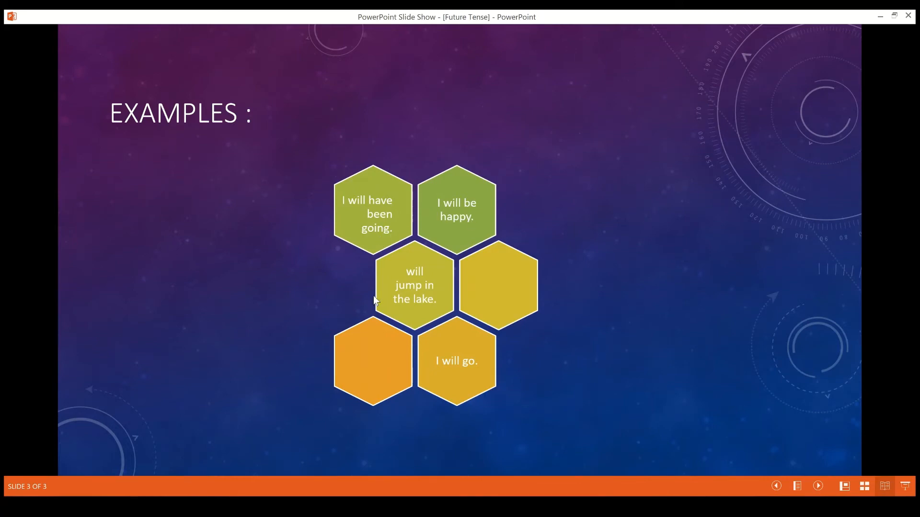
{"action": "mouse_move", "coordinate": [424, 305]}
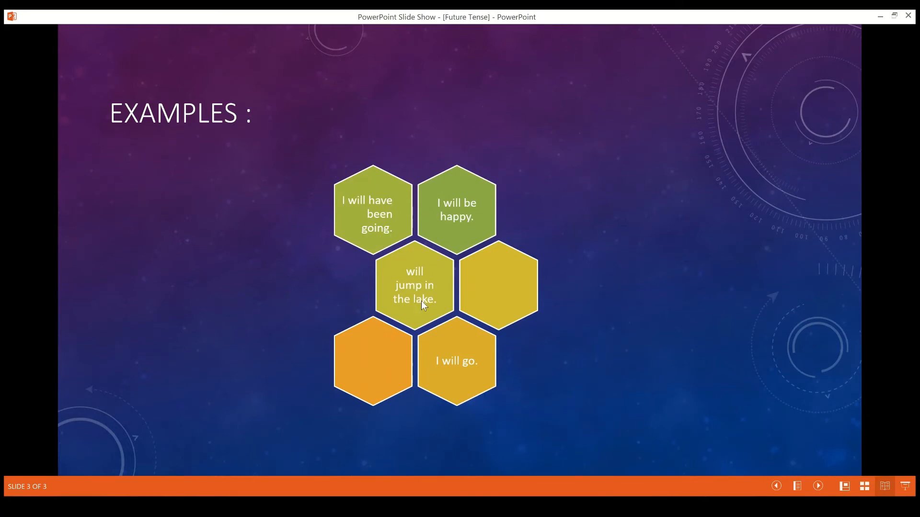
{"action": "mouse_move", "coordinate": [228, 267]}
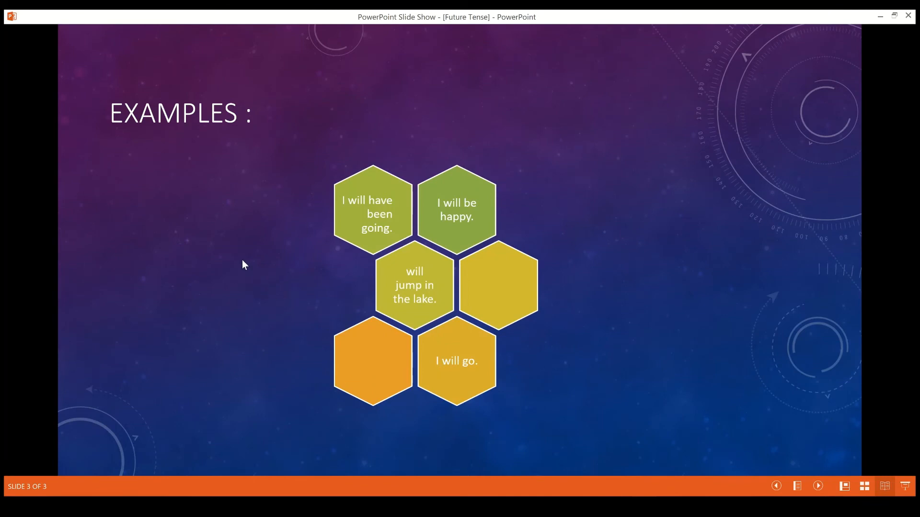
{"action": "mouse_move", "coordinate": [307, 309]}
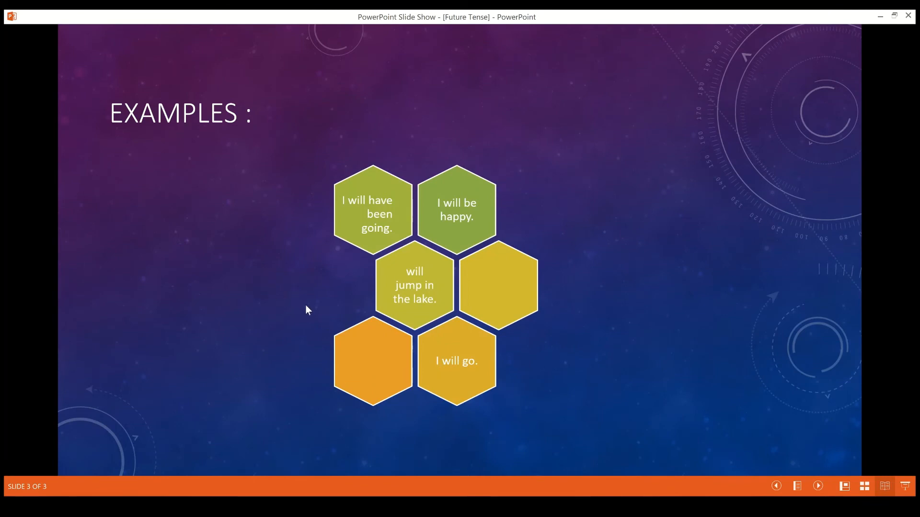
{"action": "mouse_move", "coordinate": [304, 326]}
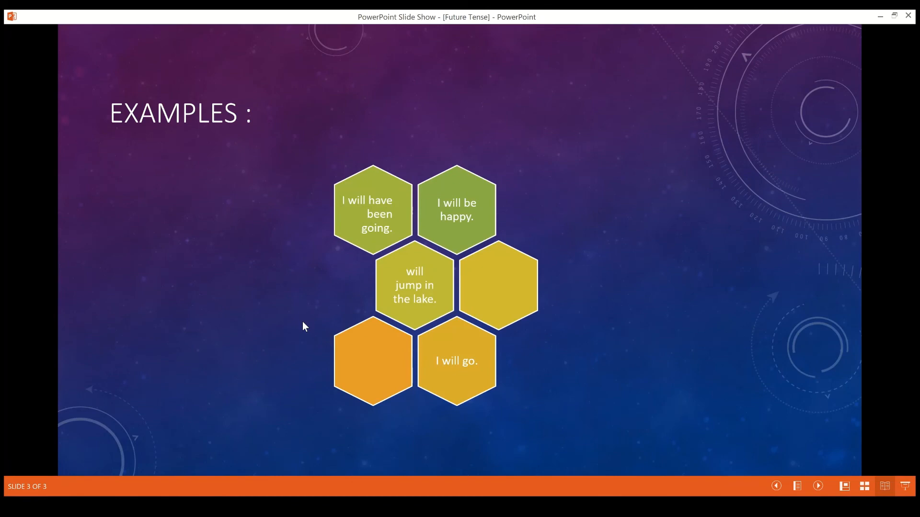